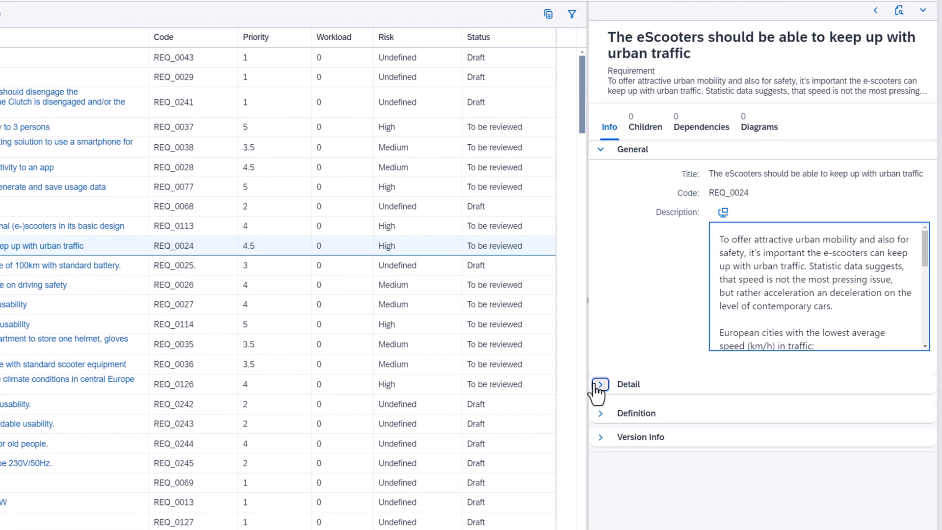
Show the E-scoort quality review listing 179 requirements with scores and a 4.5 overall rating
left_click(601, 385)
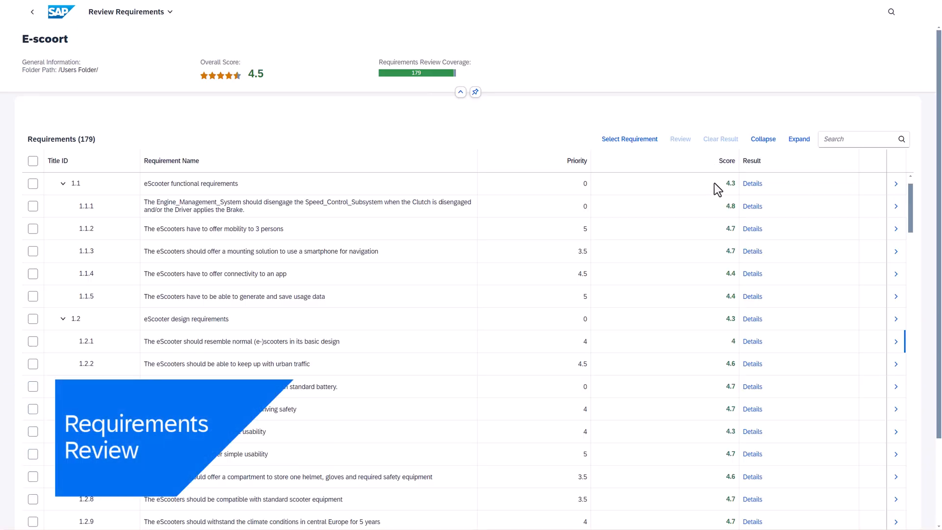
mouse_move(712, 286)
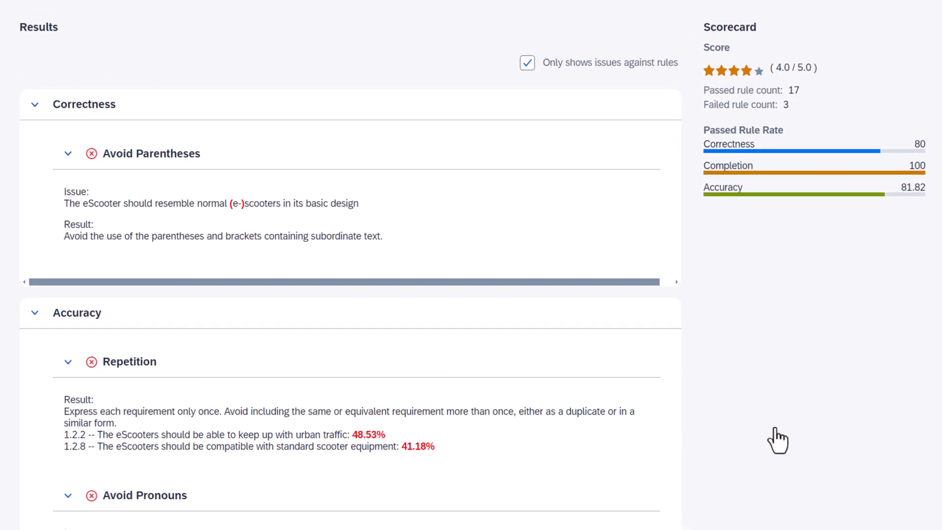
Scroll through the impact and lineage diagram for the resemble-normal-e-scooters requirement
scroll("down", 3)
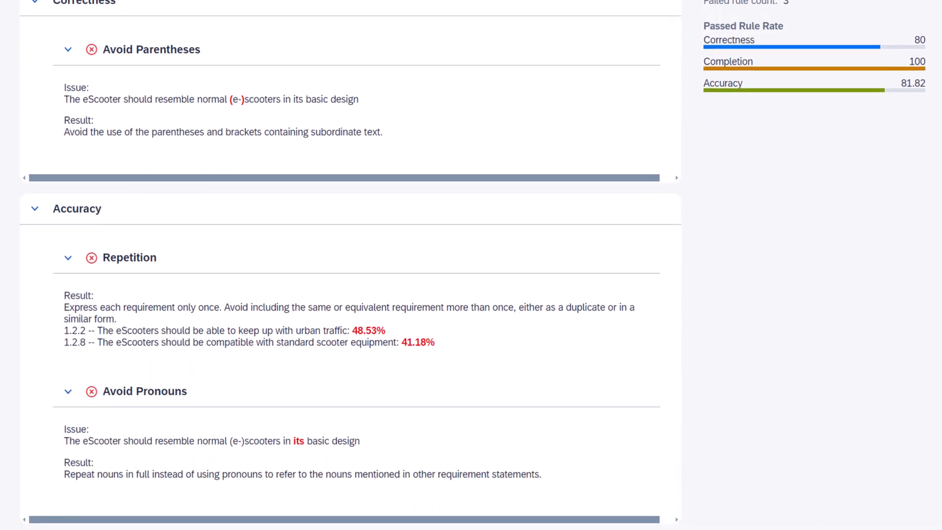
scroll("up", 3)
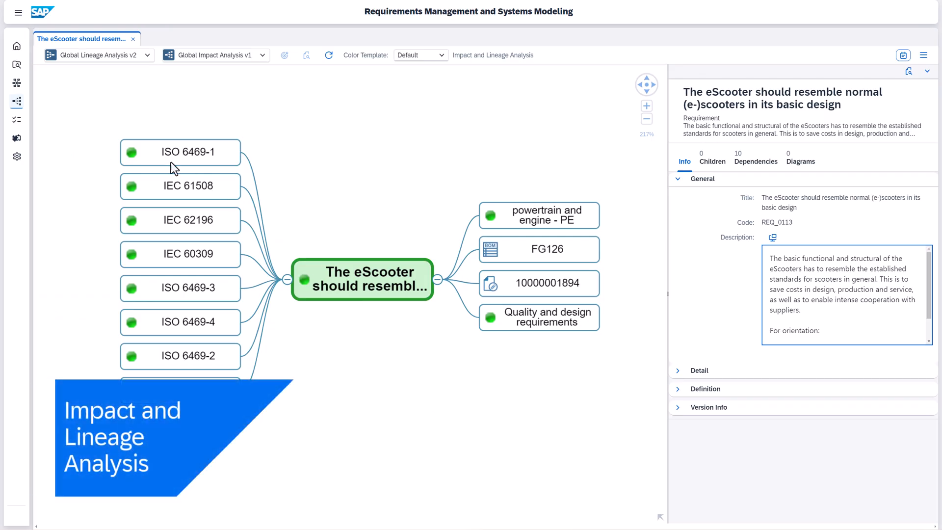
Show ISO 6469-1 node details including its type, status, priority and risk
left_click(179, 152)
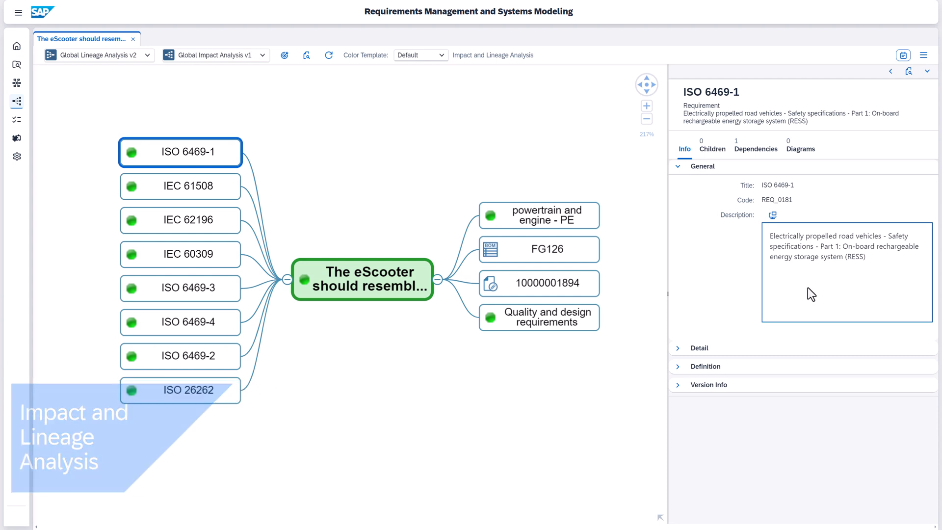
left_click(677, 348)
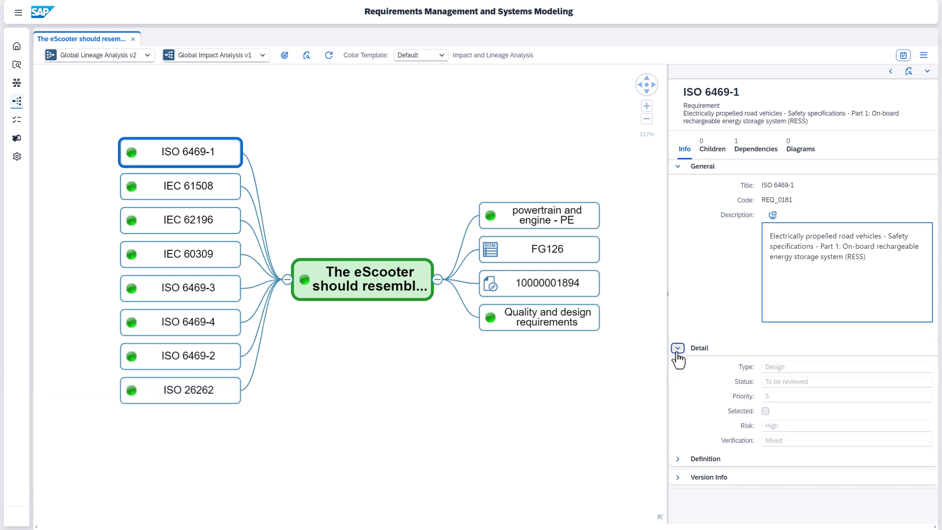
mouse_move(672, 358)
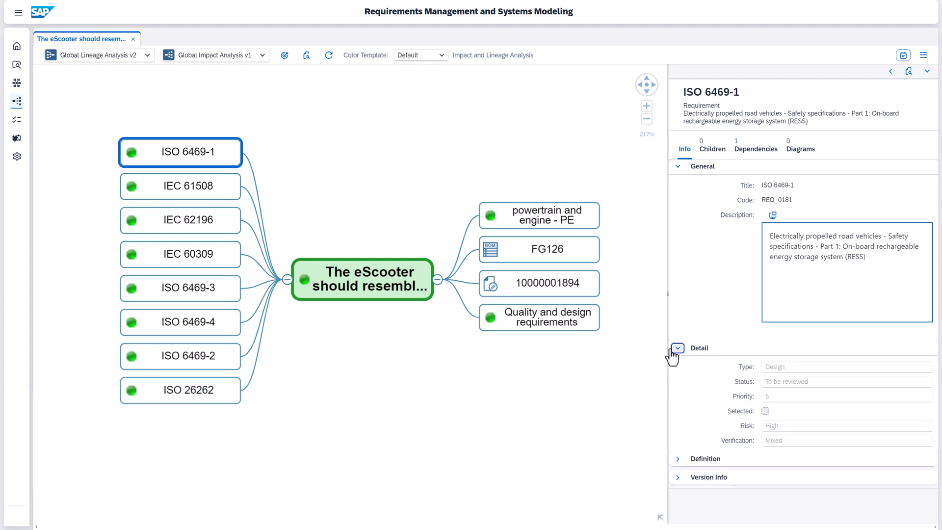
Open bill of material FG126 in its source system, Maintain Bill of Material
left_click(539, 249)
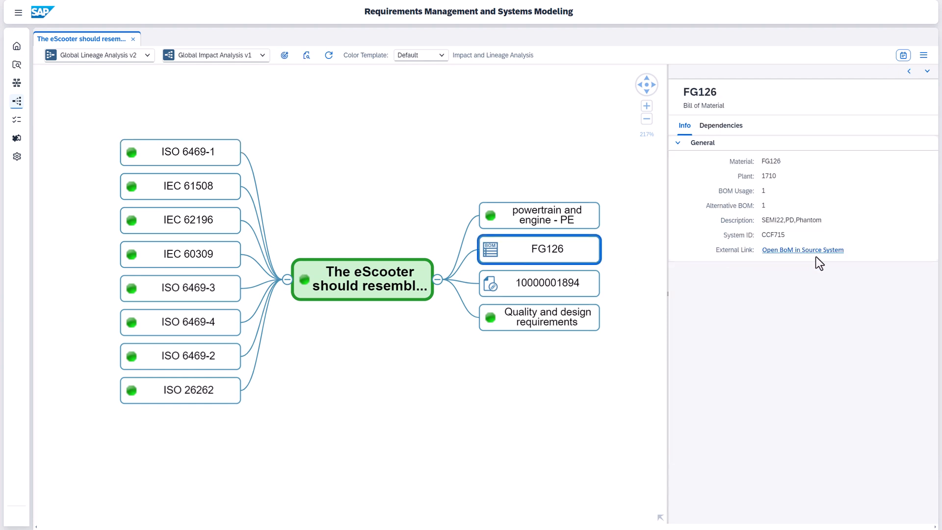
left_click(803, 250)
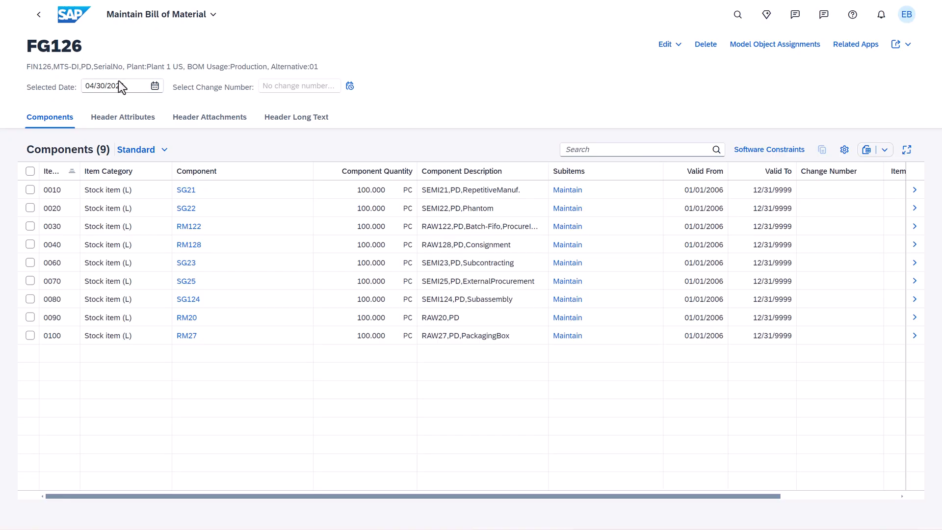